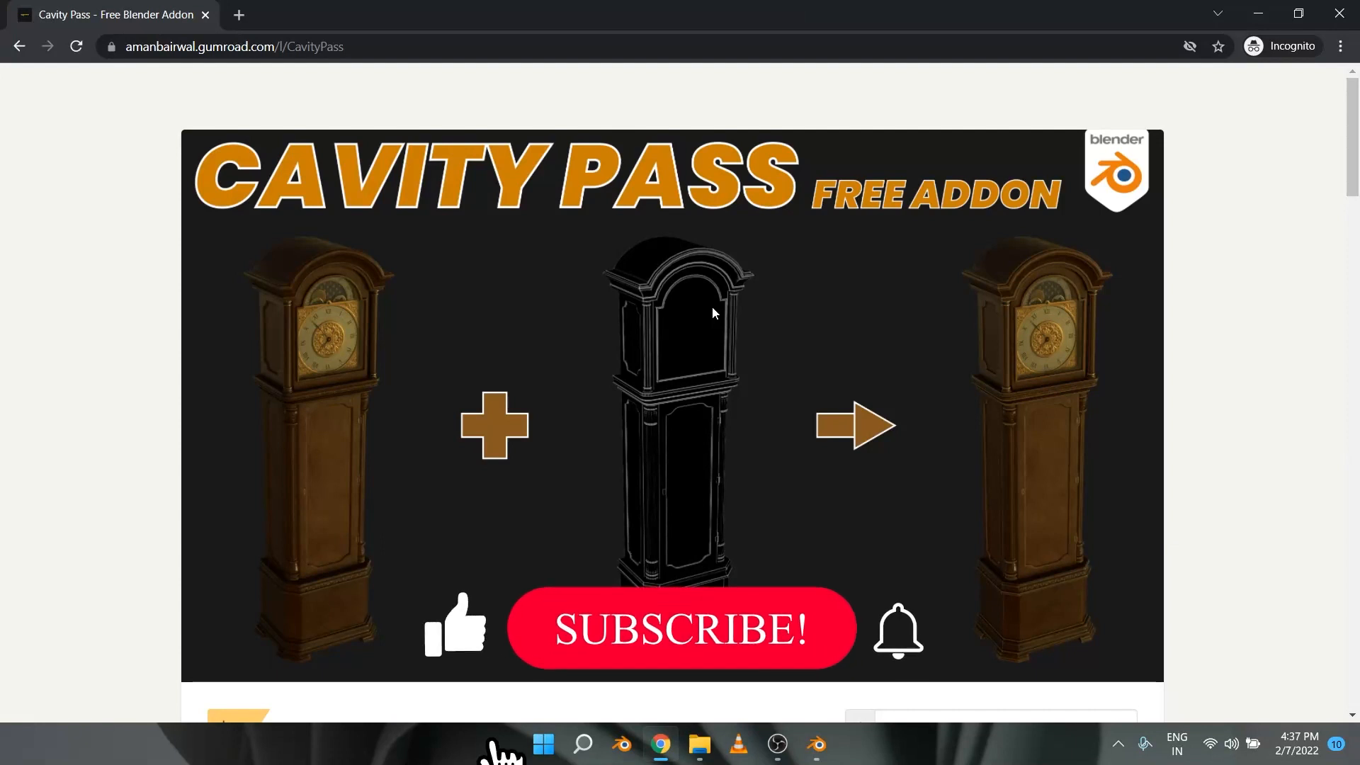
Scroll the Cavity Pass Gumroad page down to the Usage notes and compositor screenshot
left_click(681, 628)
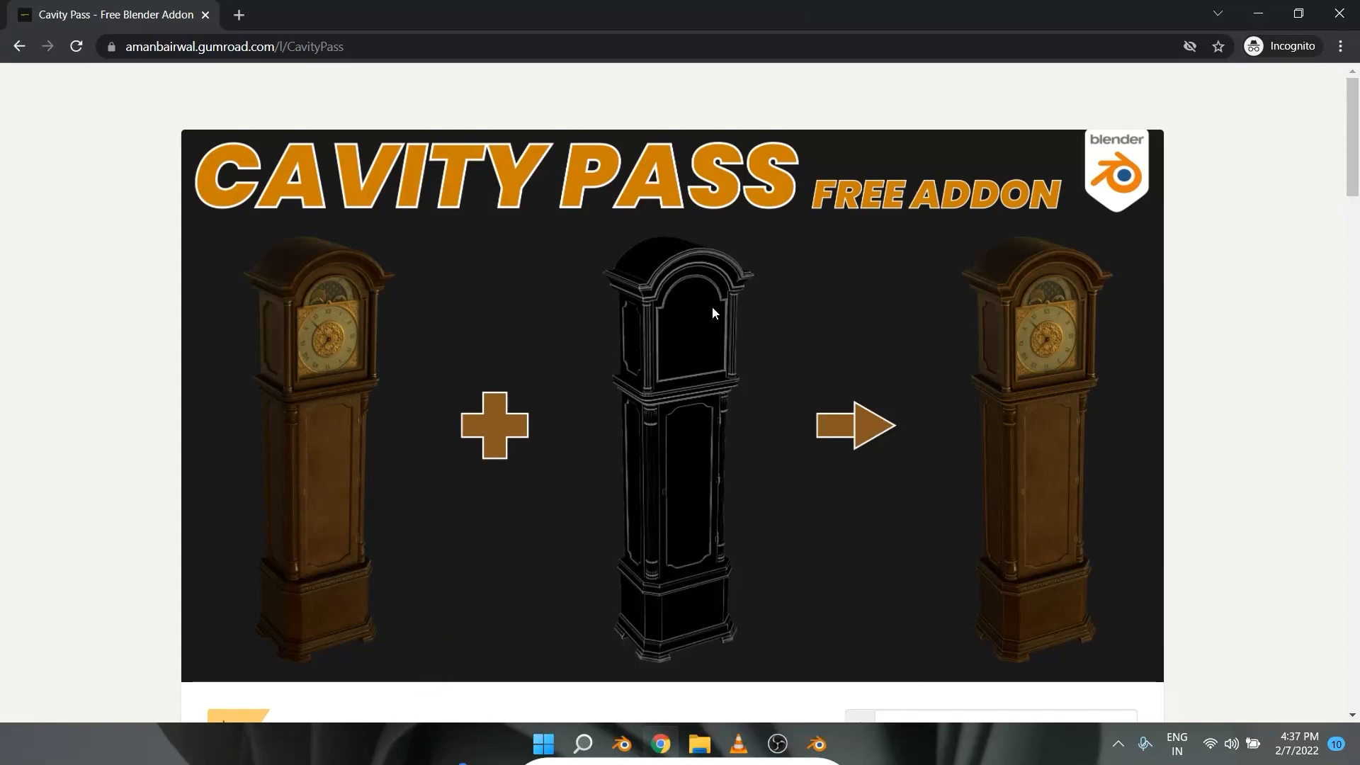
scroll("down", 3)
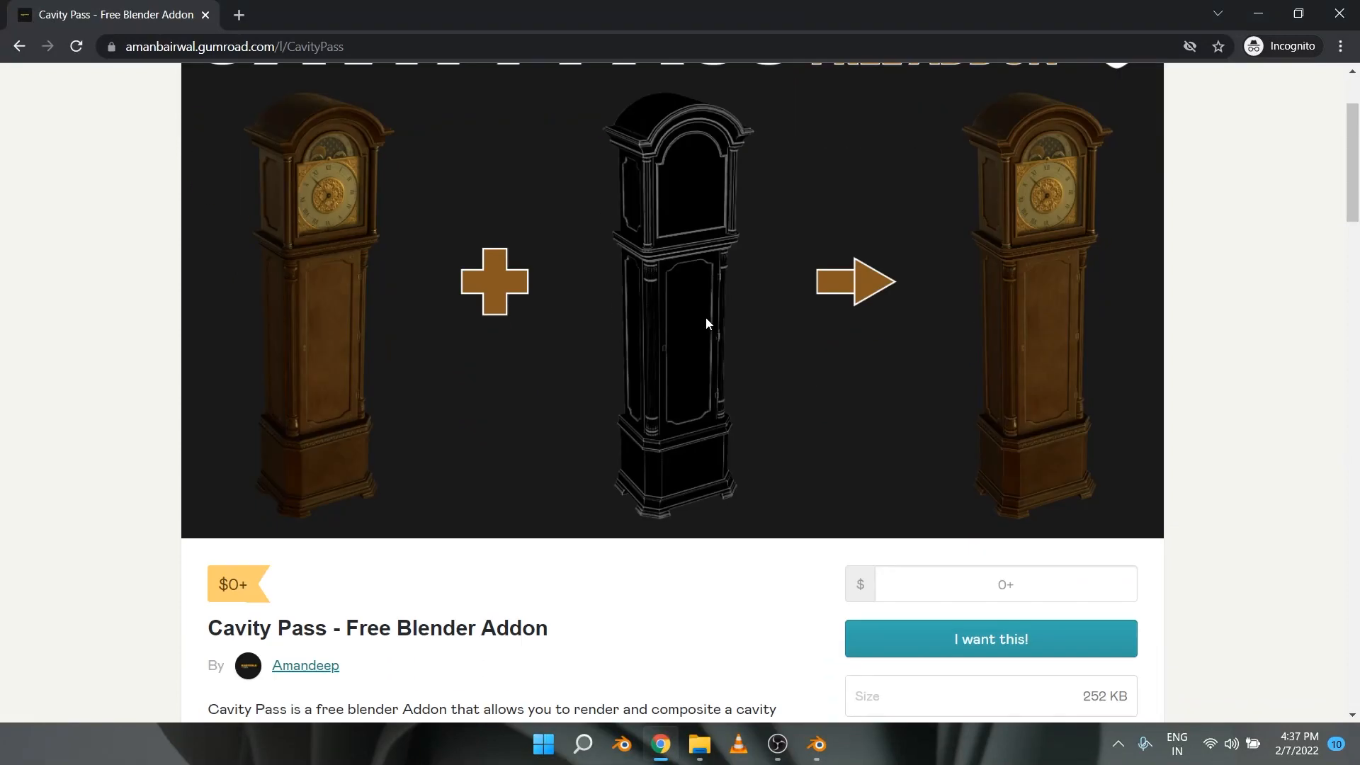
scroll("down", 3)
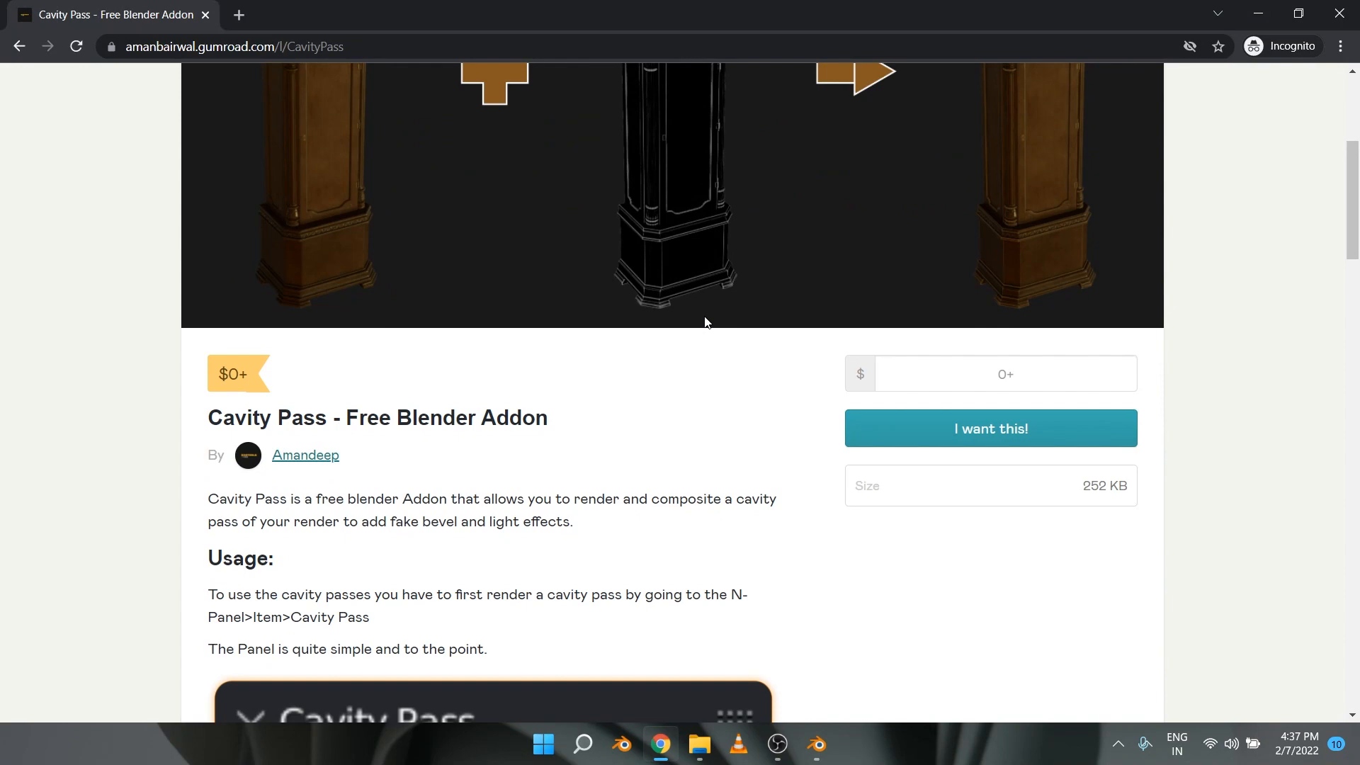
scroll("down", 3)
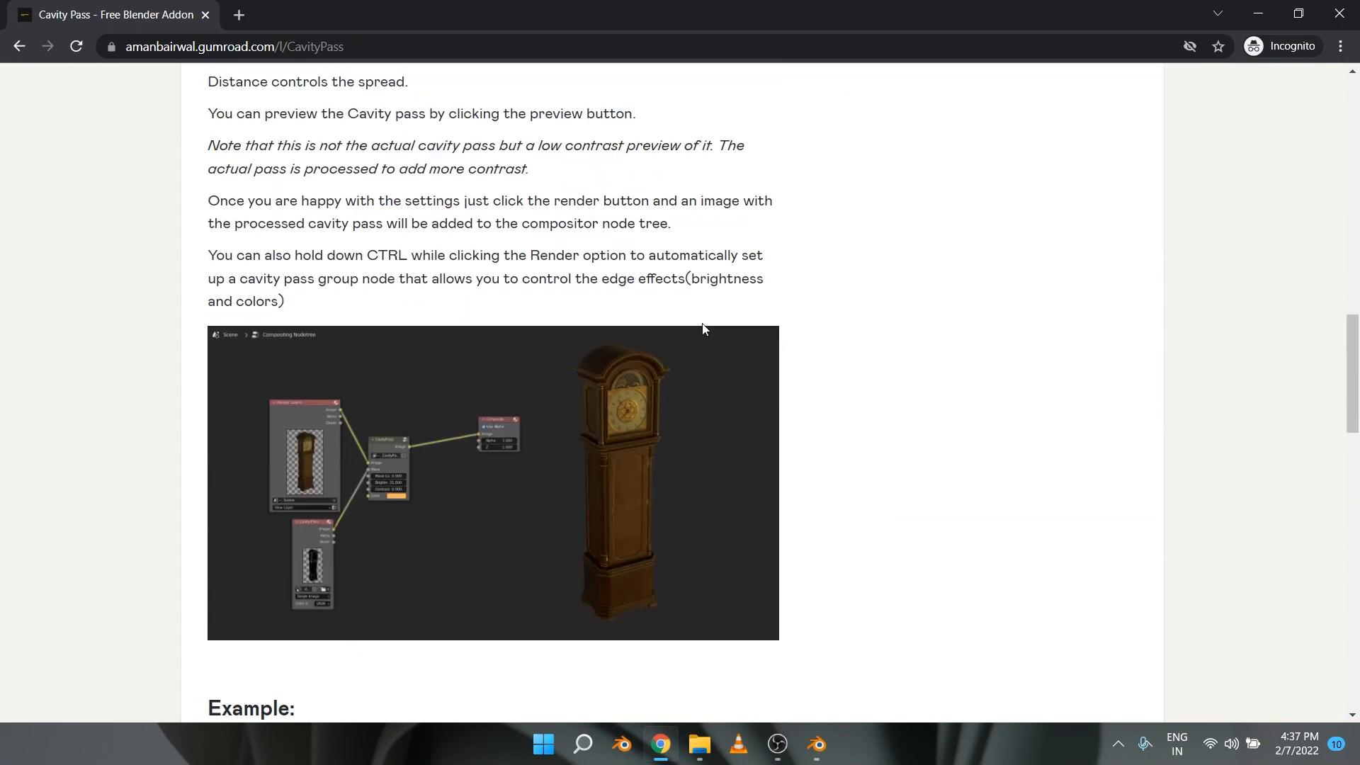
scroll("down", 3)
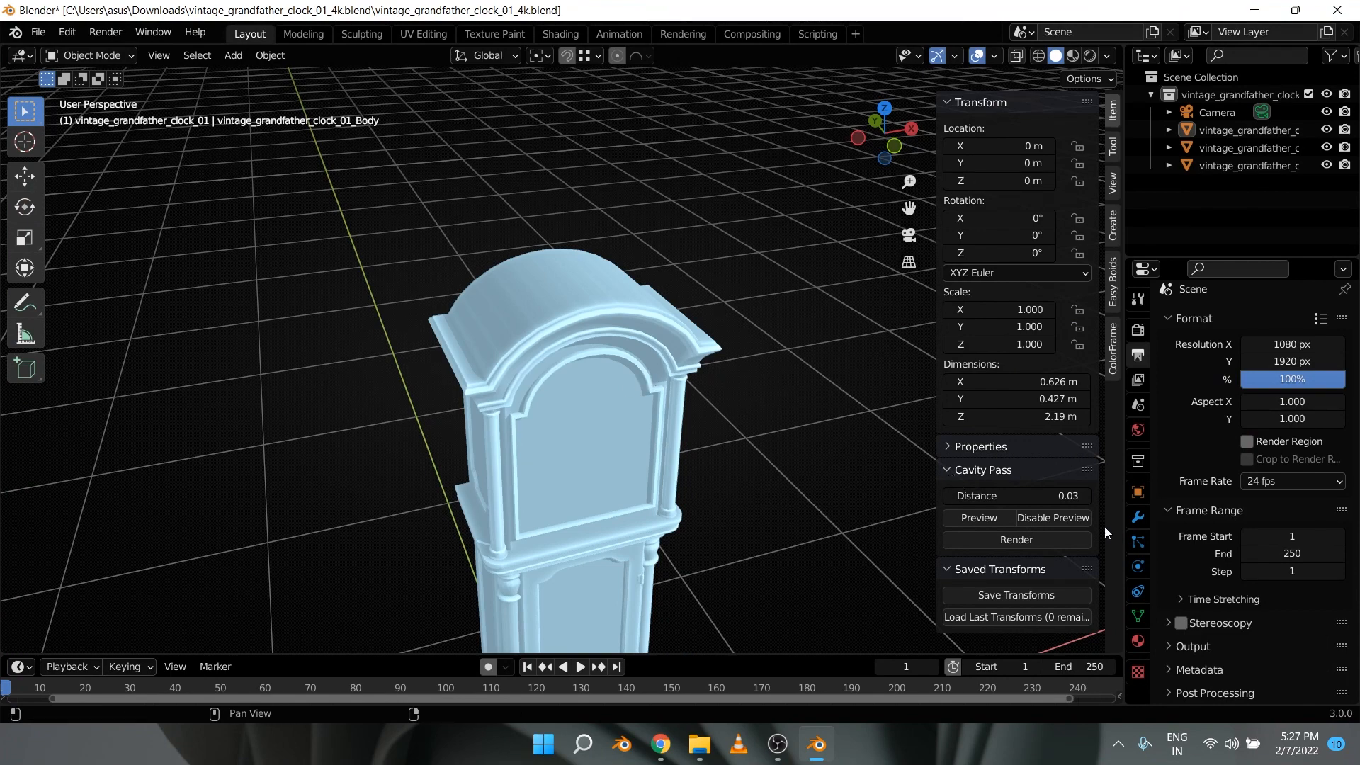
Enter 0.1 into the Cavity Pass Distance field in the Item tab
left_click(1016, 495)
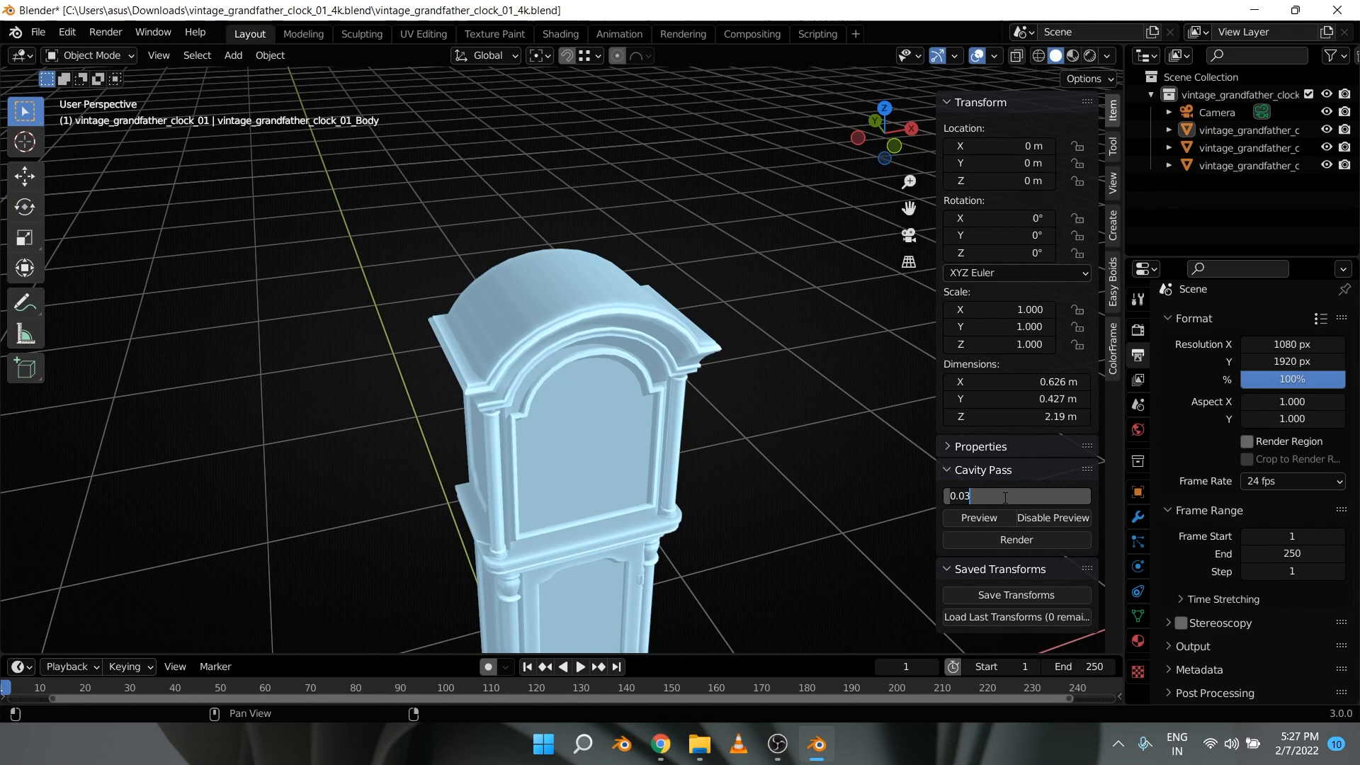
type("0.1")
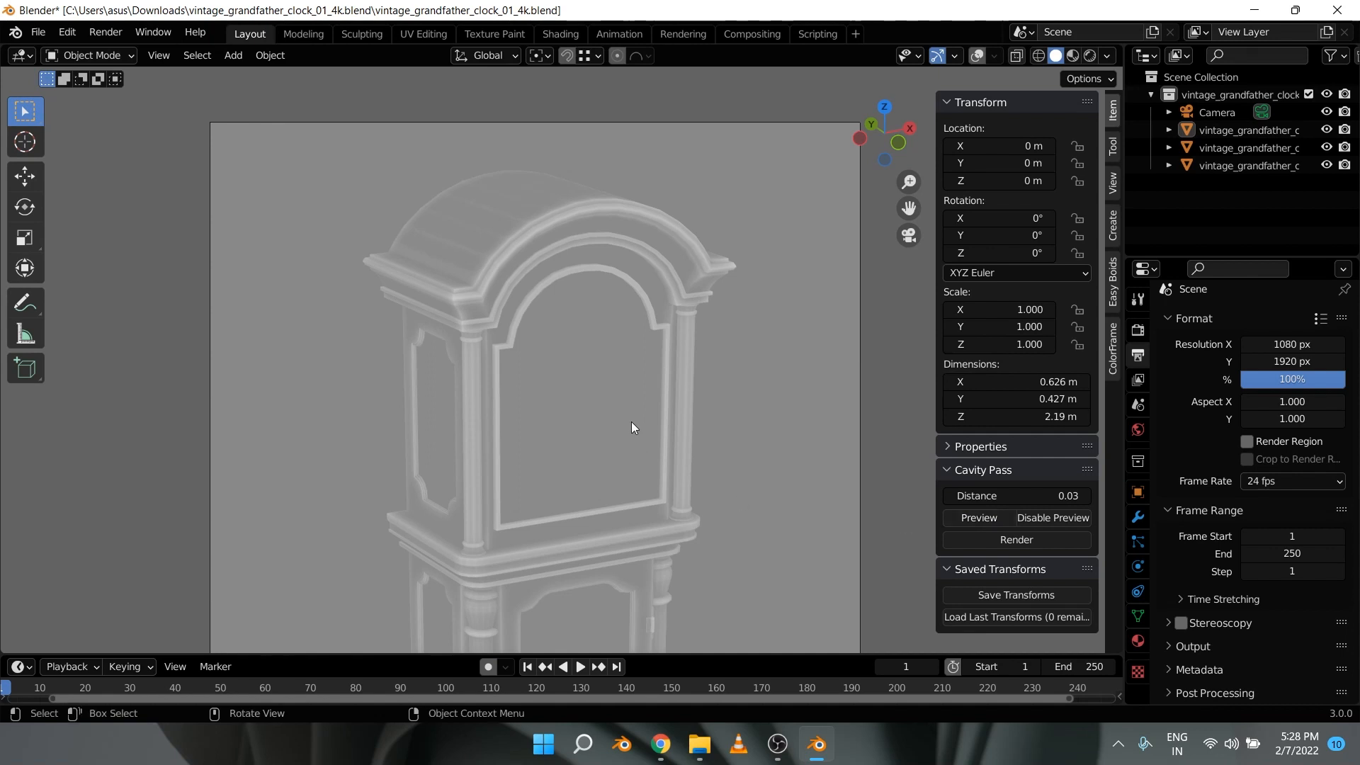
mouse_move(1015, 540)
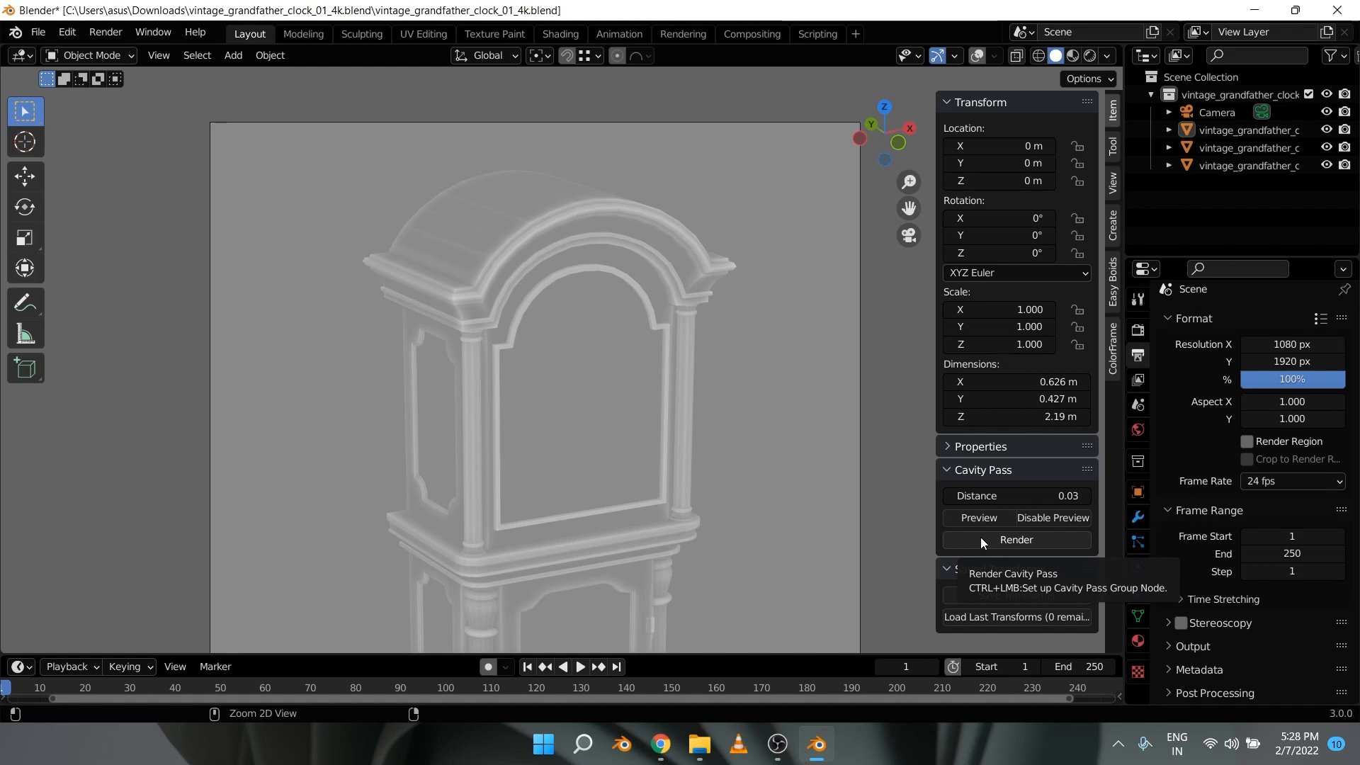
Render the cavity pass from the Cavity Pass panel, creating the adjustable group node
left_click(1015, 540)
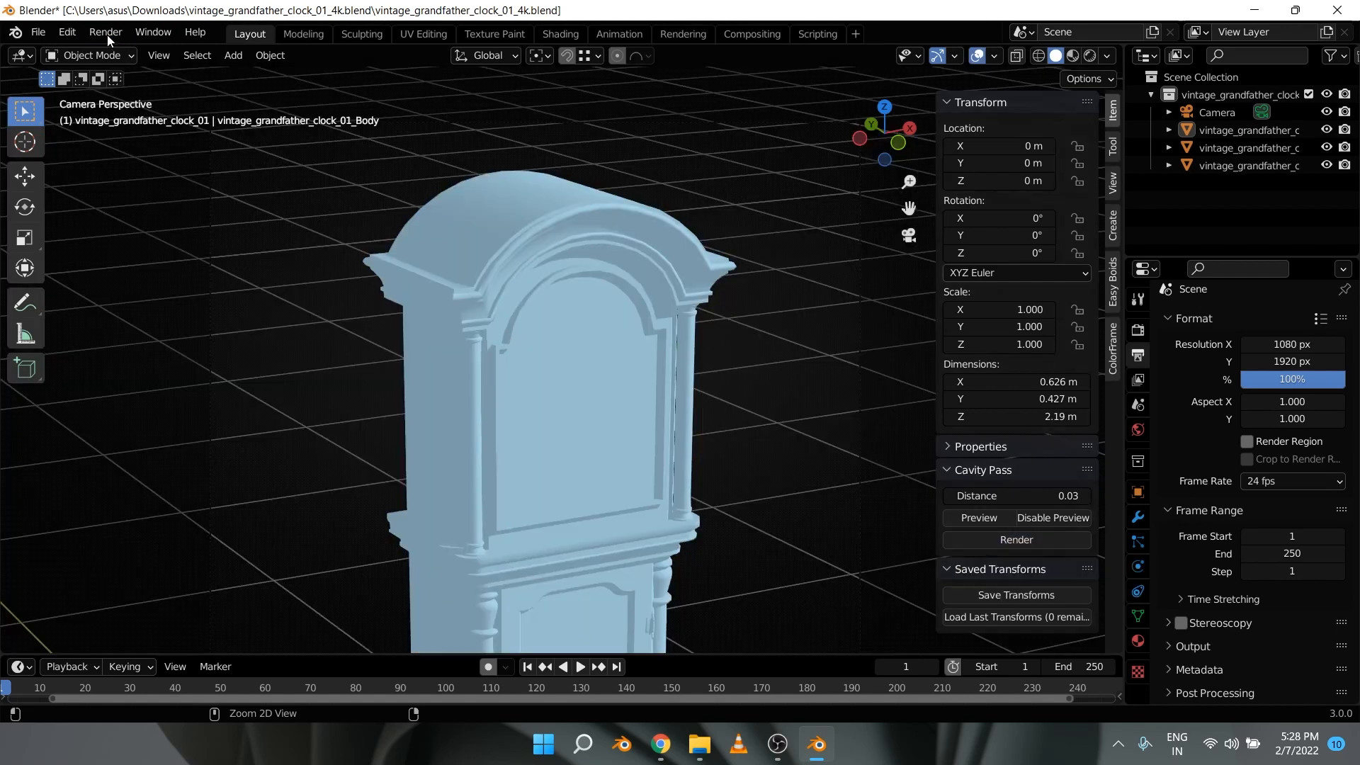
left_click(1015, 539)
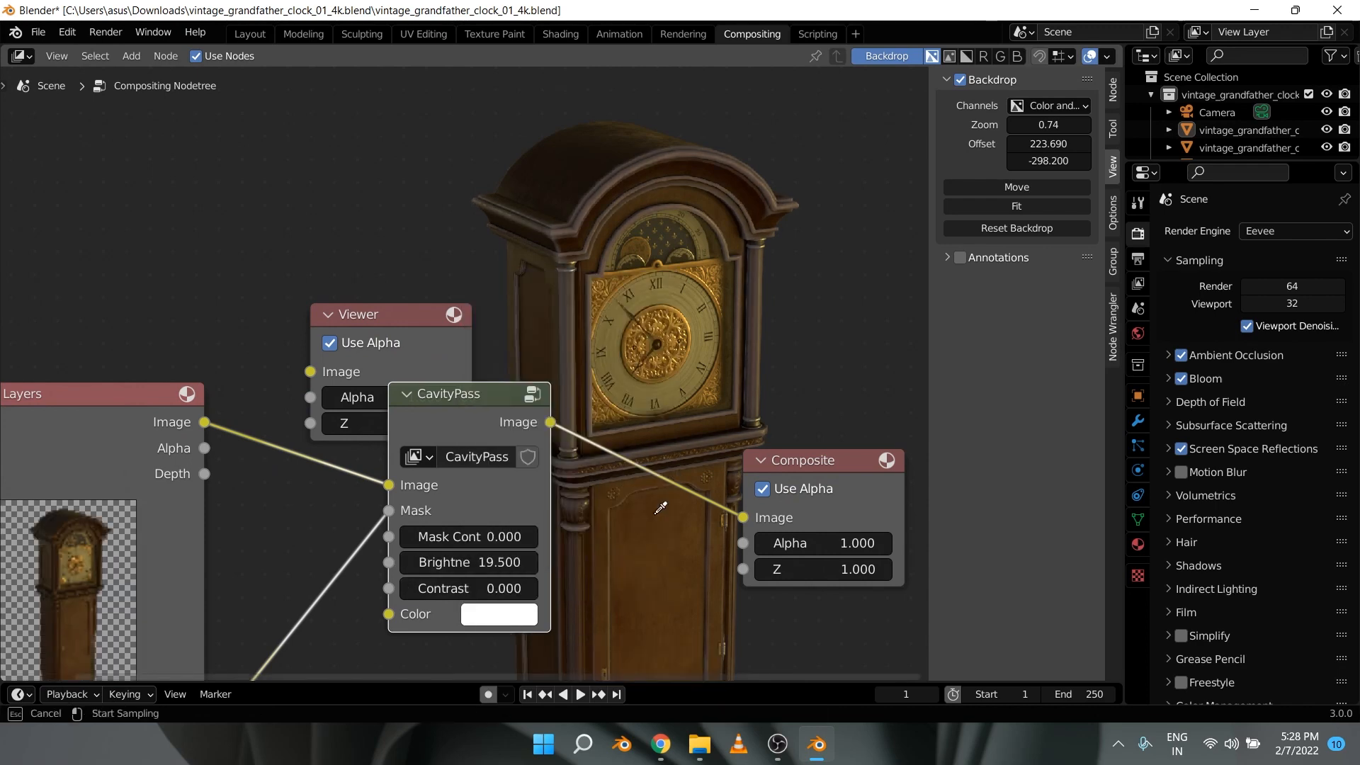
Inspect the CavityPass group node wired from Render Layers to Composite
left_click(499, 614)
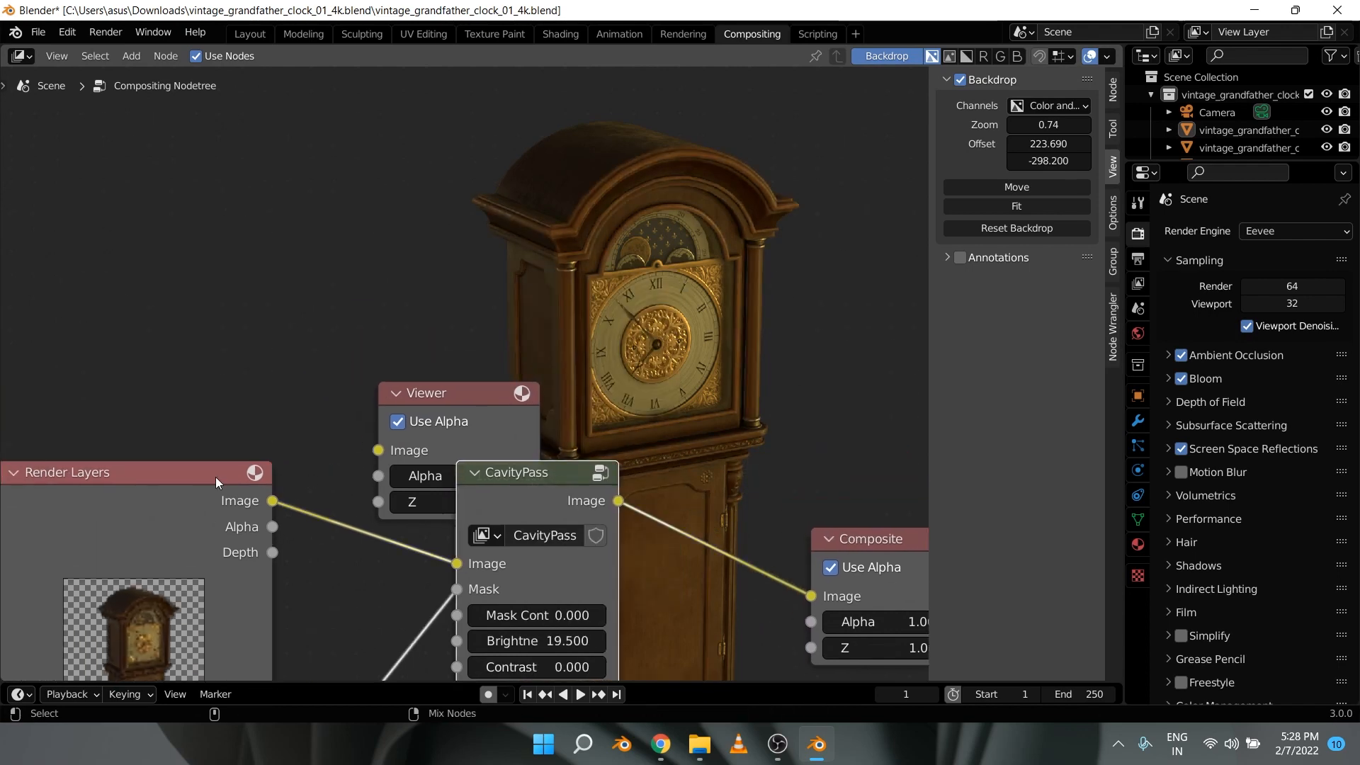
mouse_move(490, 486)
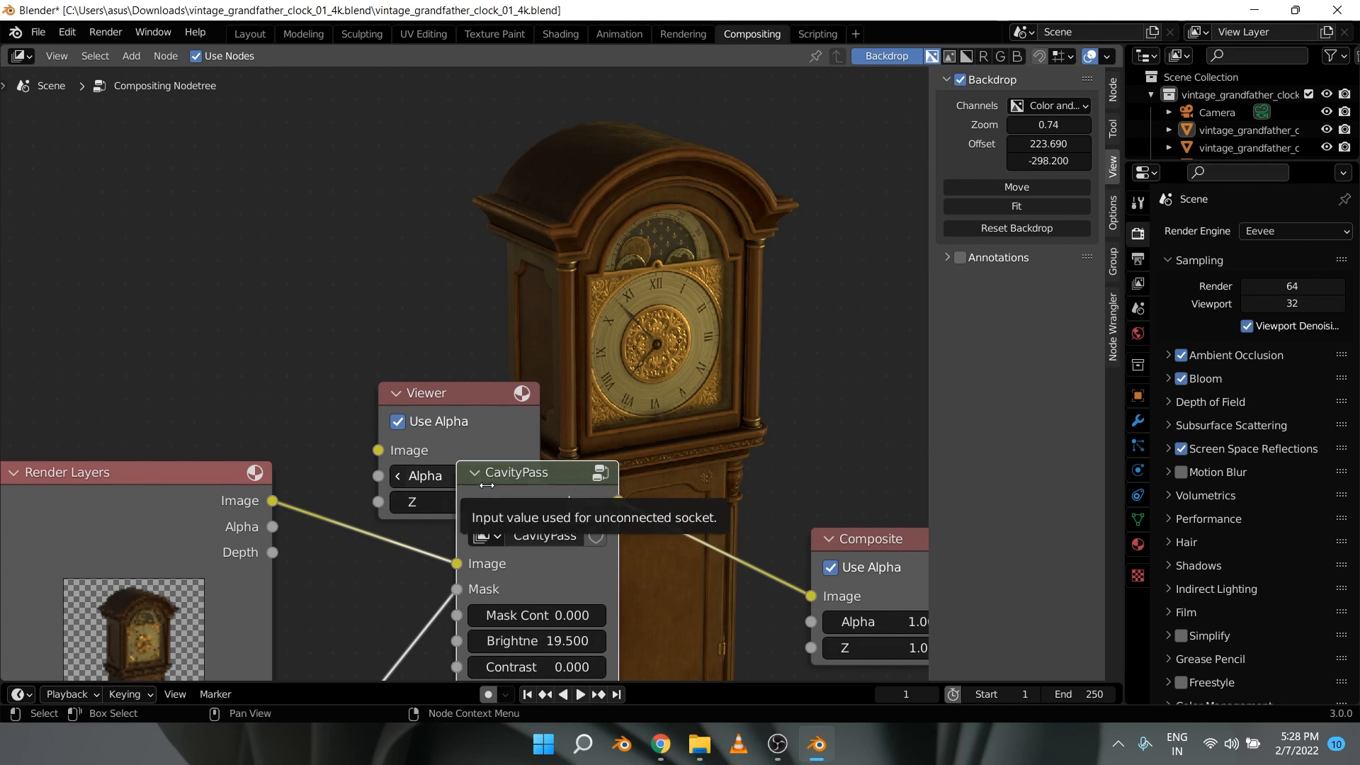
mouse_move(521, 483)
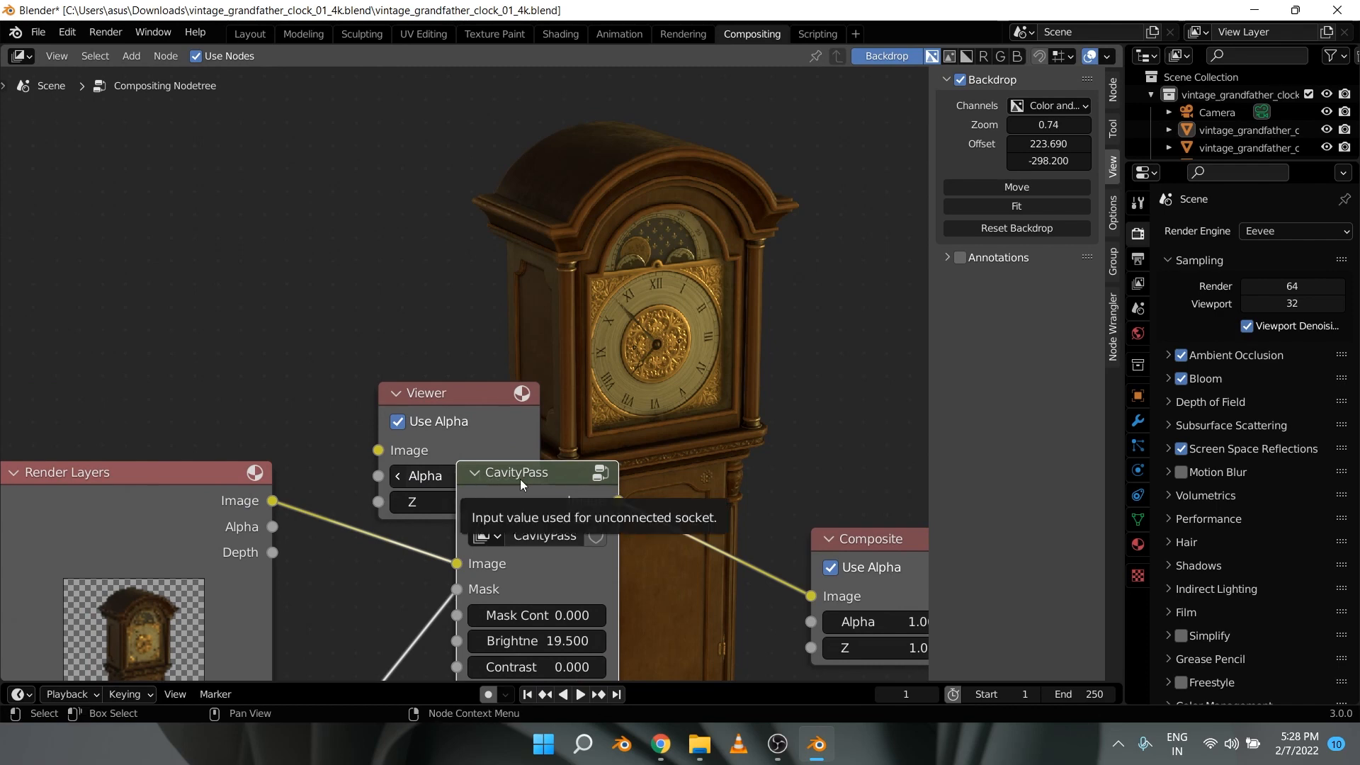